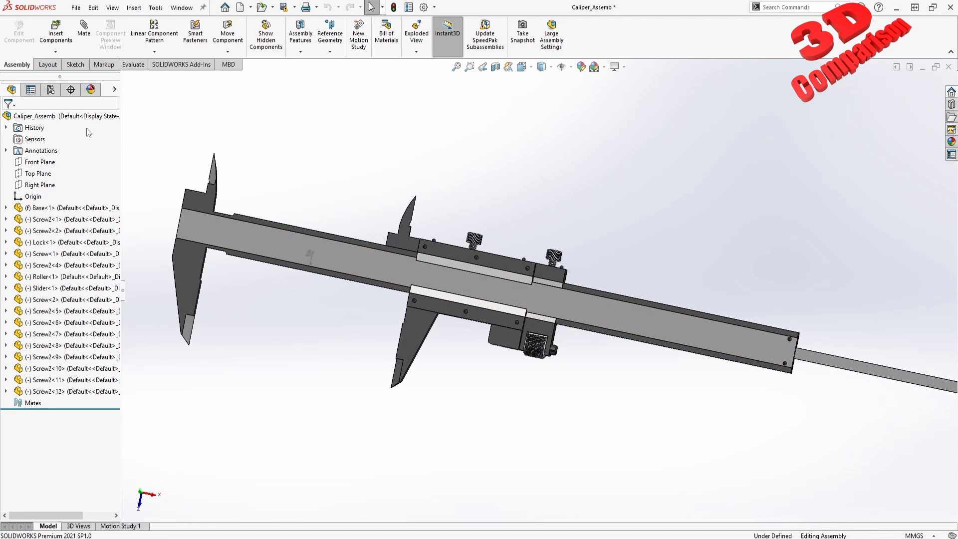
Step: Save the assembly as STEP AP214 to the Desktop, appending 1 to make Caliper_Assemb1
left_click(75, 7)
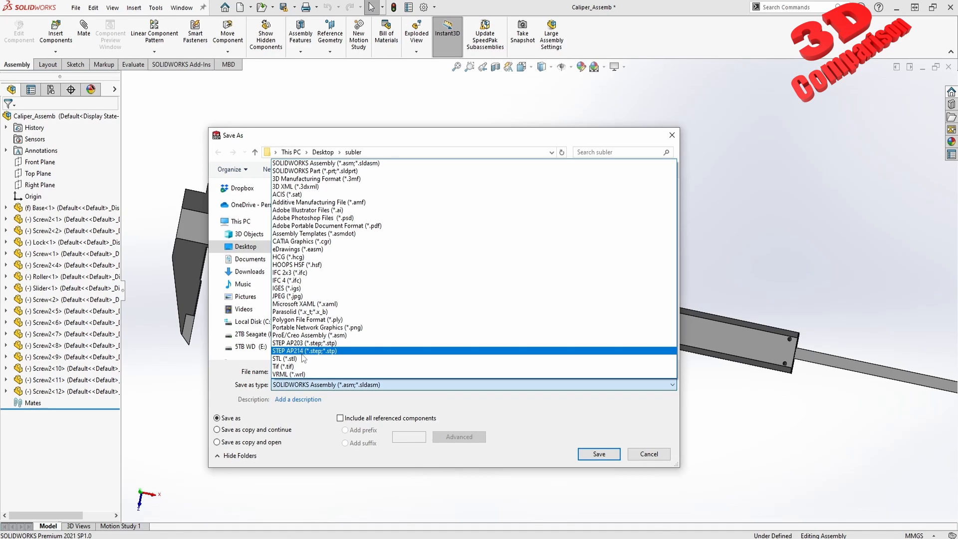
mouse_move(313, 357)
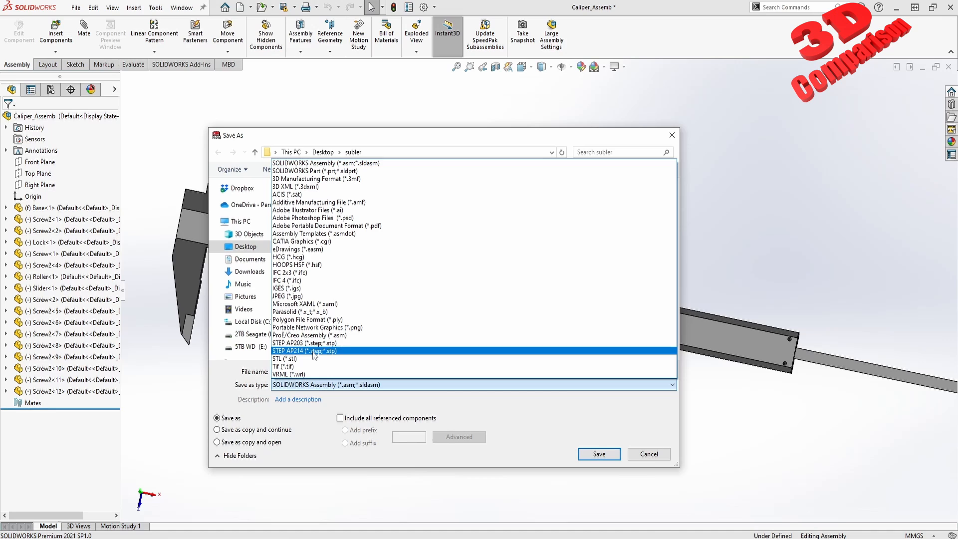
left_click(303, 350)
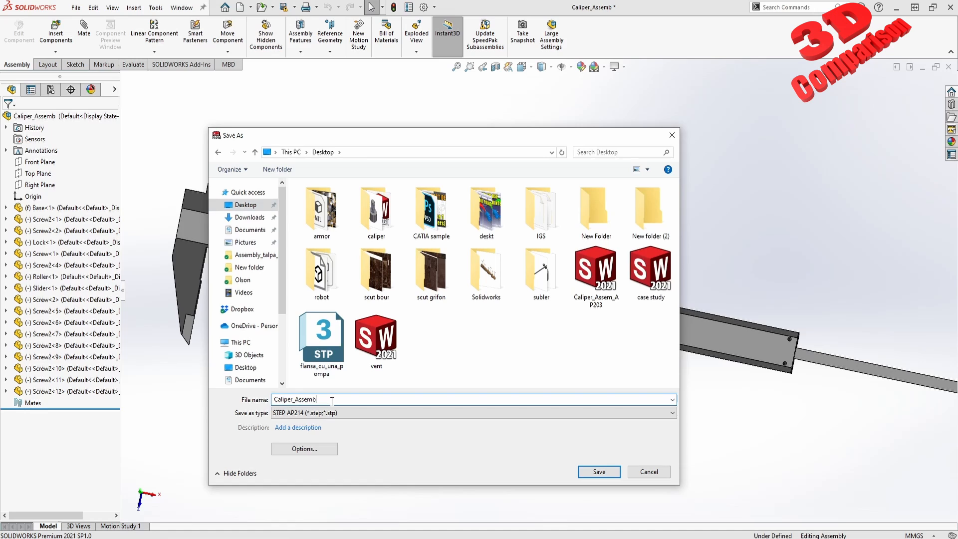
type("1")
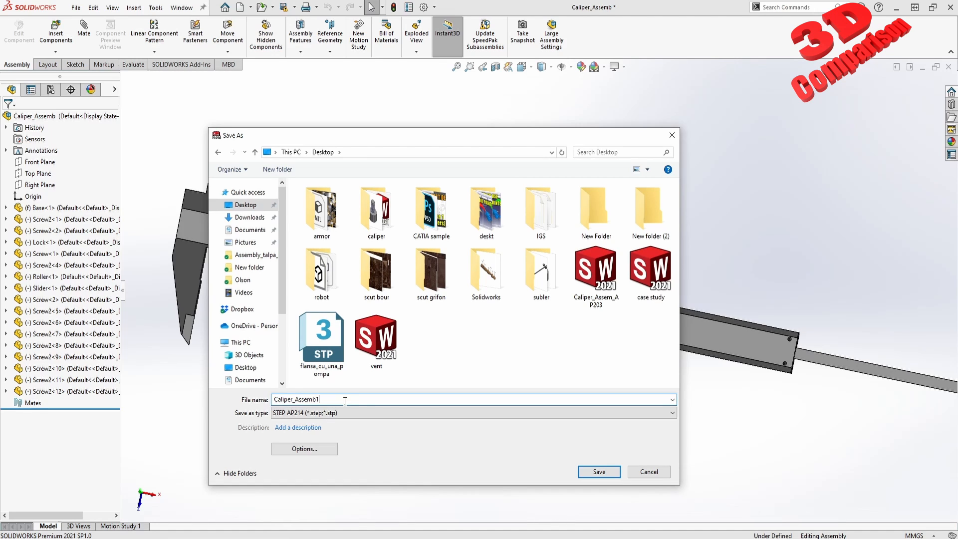
left_click(598, 471)
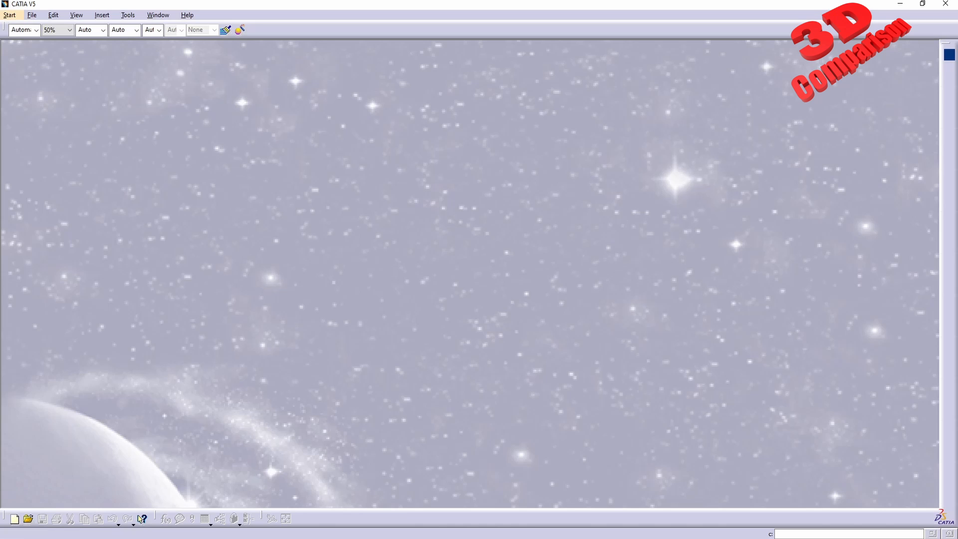
mouse_move(383, 281)
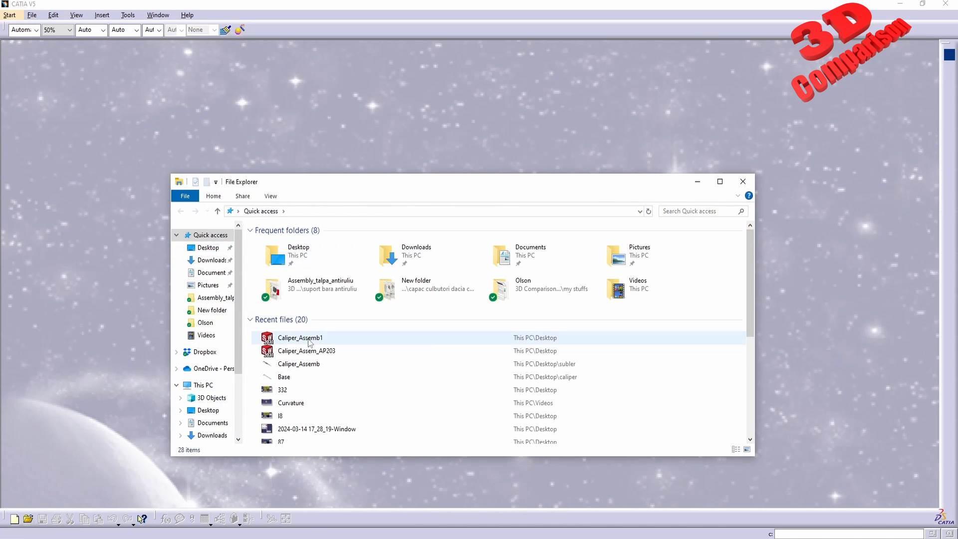
mouse_move(306, 350)
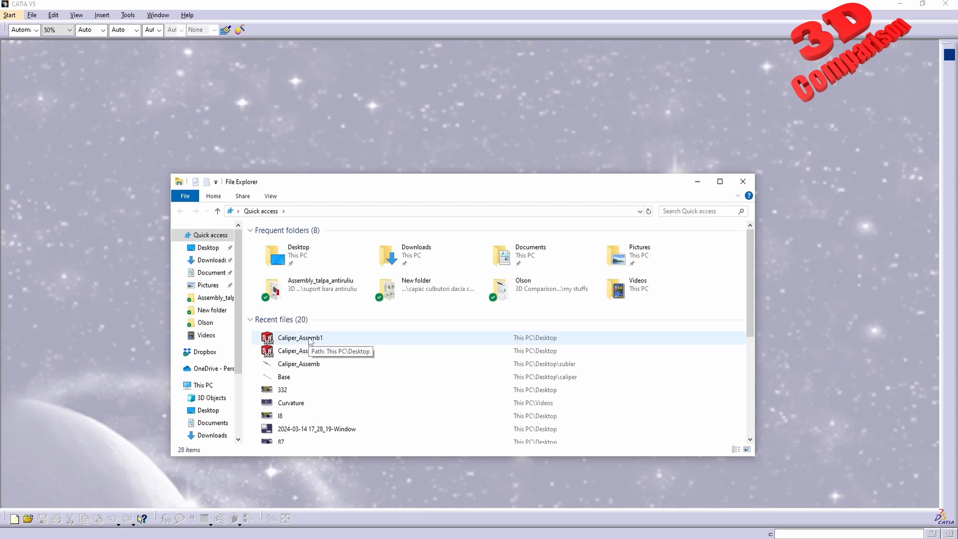
Step: Open Caliper_Assemb1.STEP from File Explorer's recent files into CATIA
double_click(301, 337)
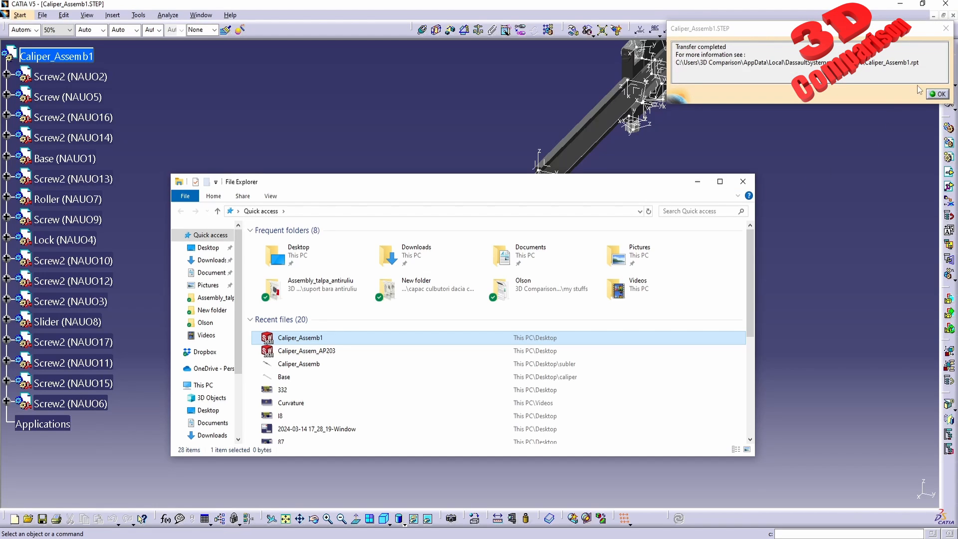
Step: Dismiss the transfer report, orbit the caliper and set a standard Quick View orientation
left_click(940, 94)
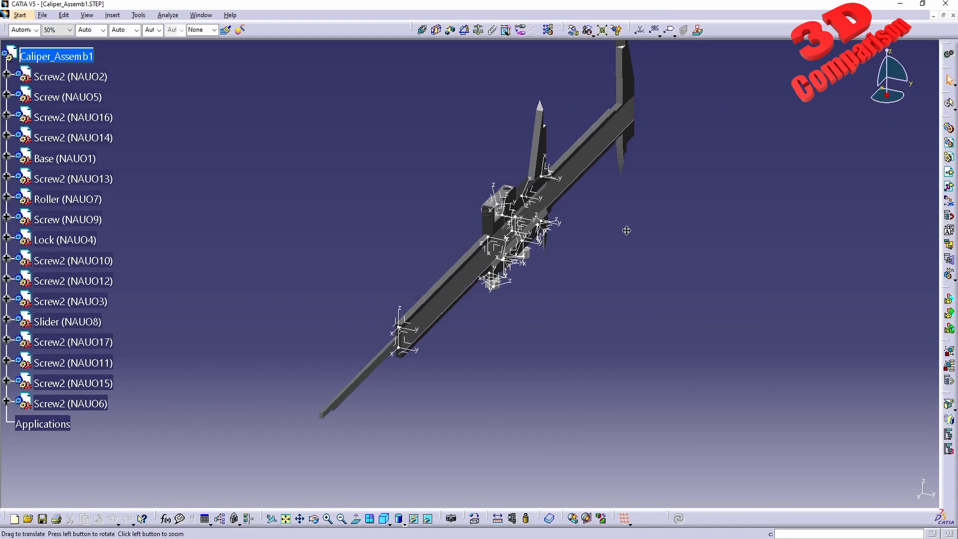
left_click_drag(626, 231, 537, 263)
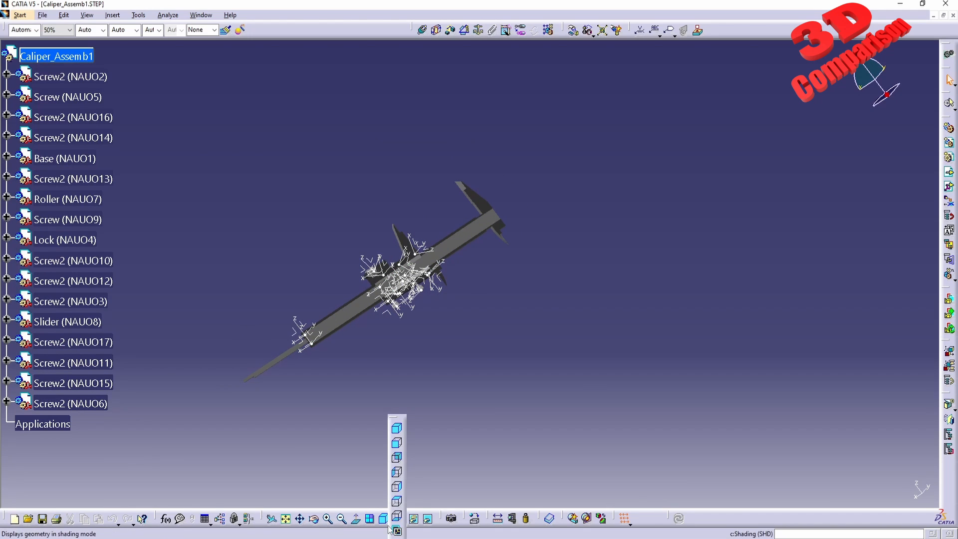
left_click(396, 457)
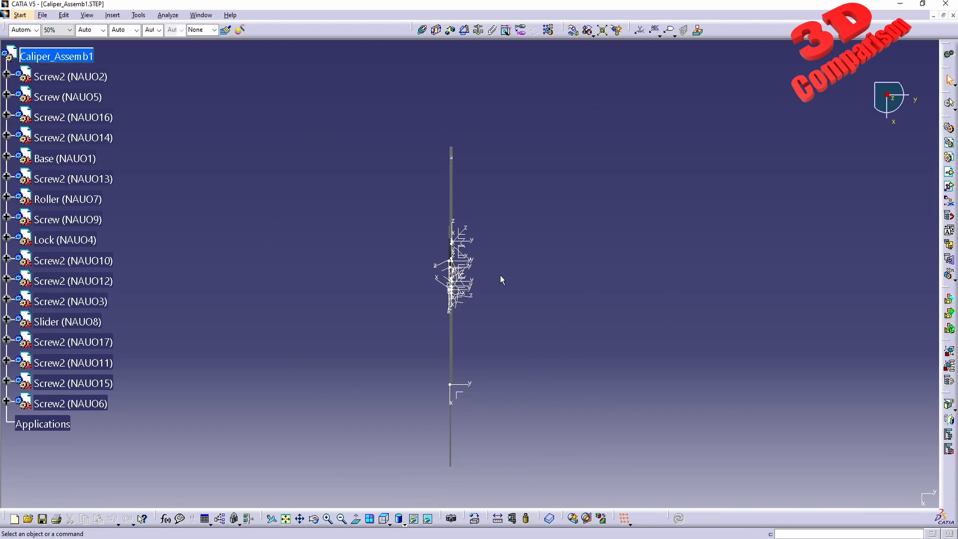
mouse_move(519, 282)
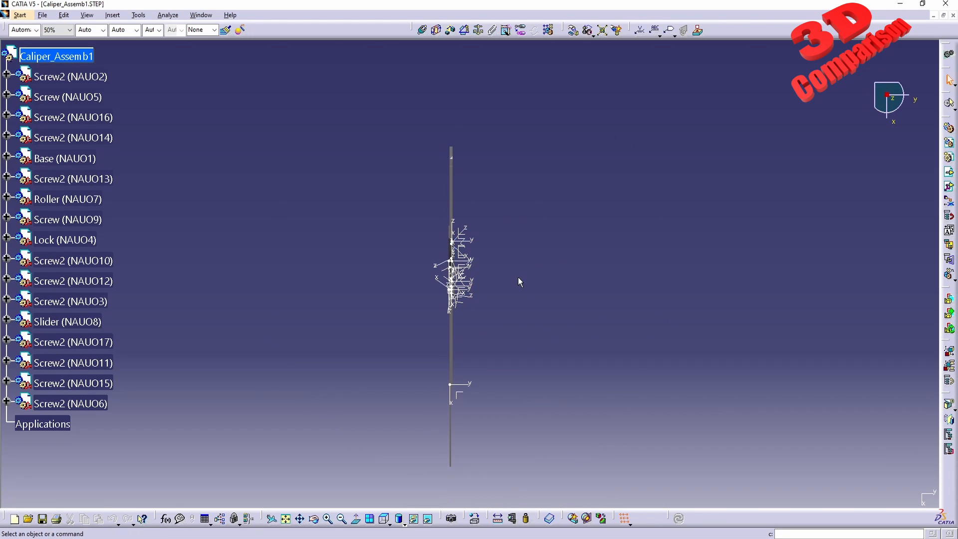
mouse_move(411, 426)
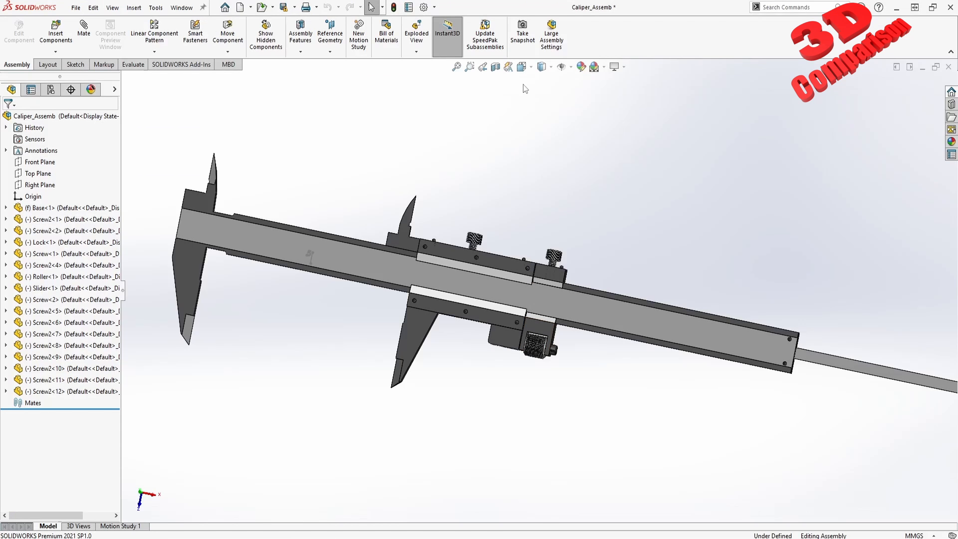
Step: Orient the original caliper to the Top view from the View Orientation flyout
left_click(522, 67)
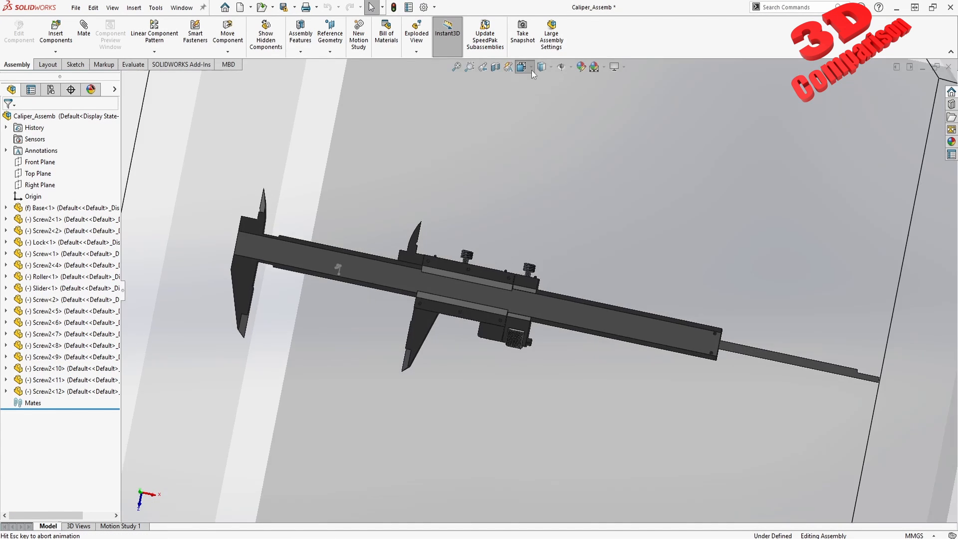
left_click(522, 66)
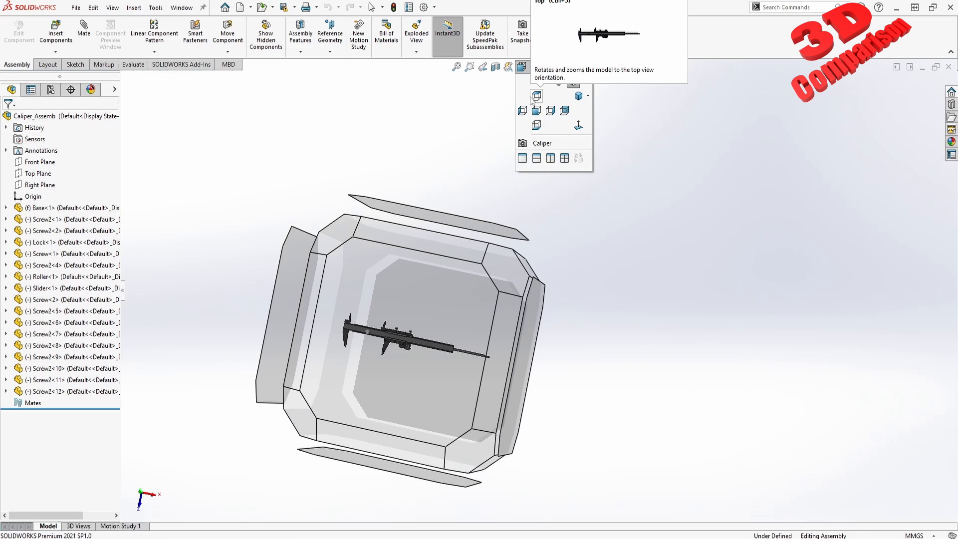
left_click(536, 95)
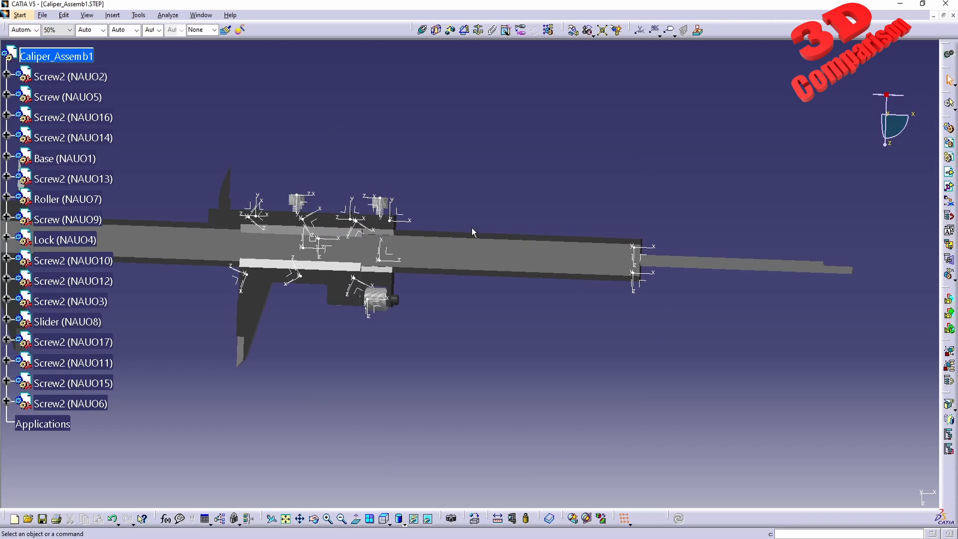
mouse_move(454, 191)
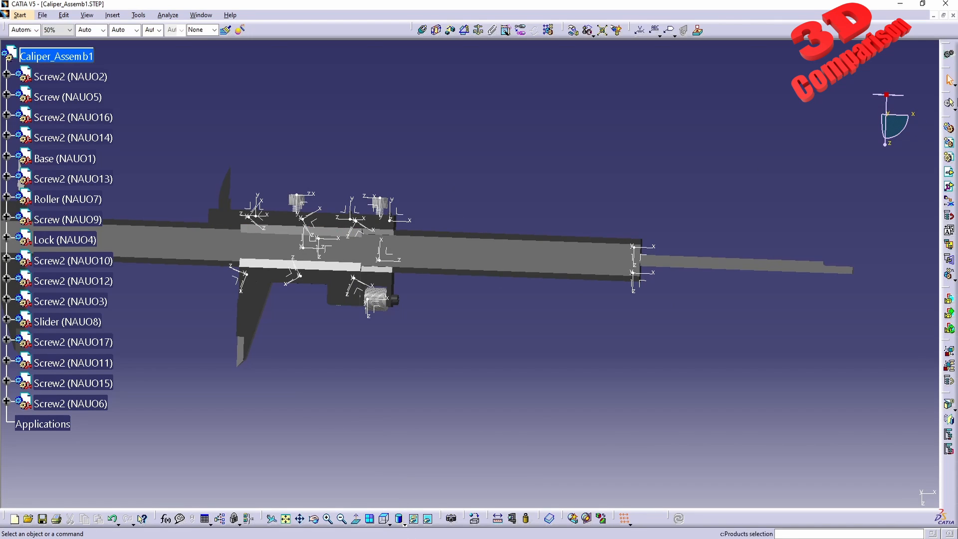
mouse_move(263, 131)
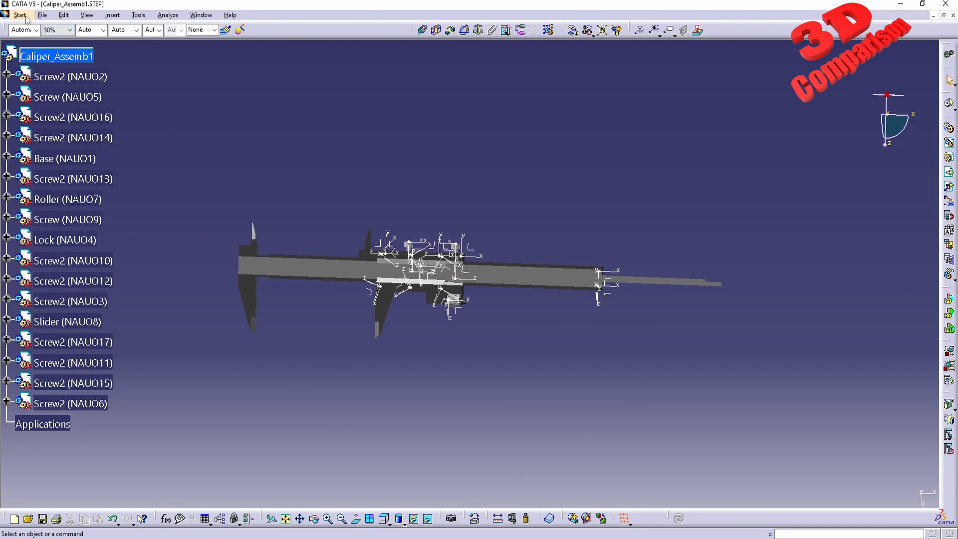
Step: Bring up the Start menu's list of workbench categories for switching
left_click(20, 14)
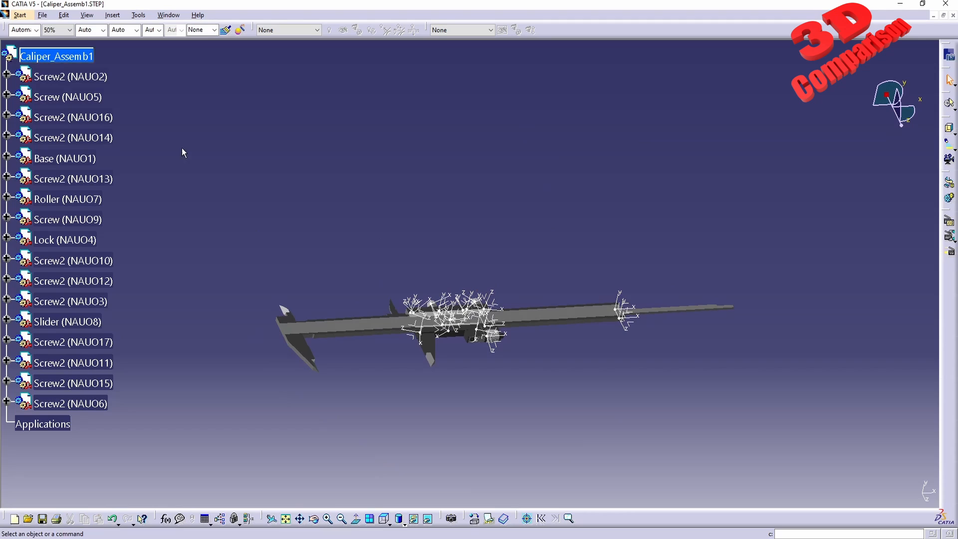
left_click(20, 15)
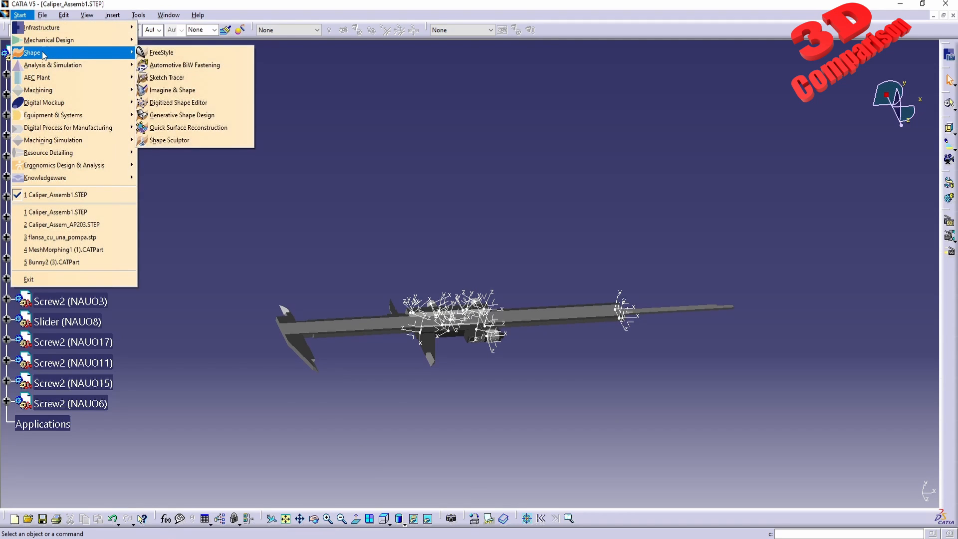
mouse_move(178, 78)
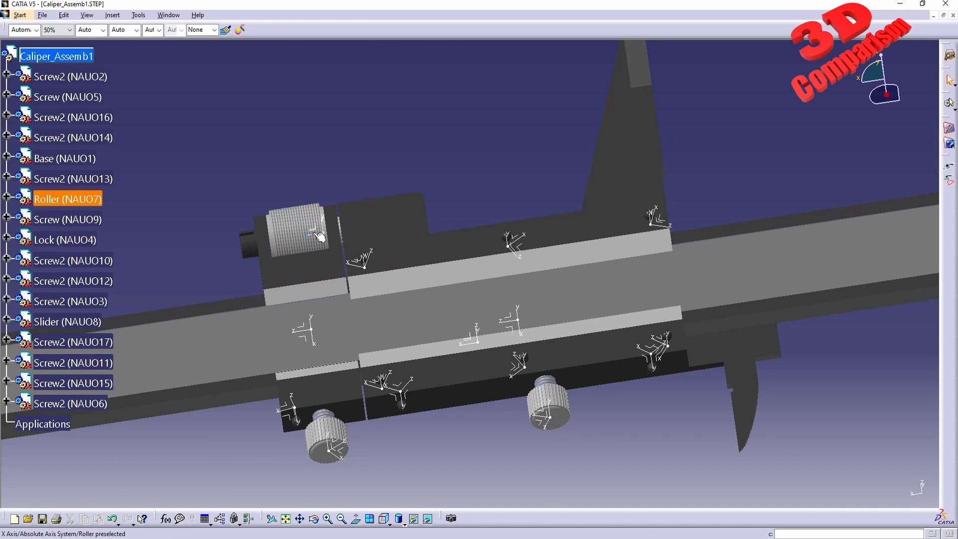
Step: Expand the part tree and hide the Screw2 and Roller absolute axis systems via Hide/Show
left_click(312, 235)
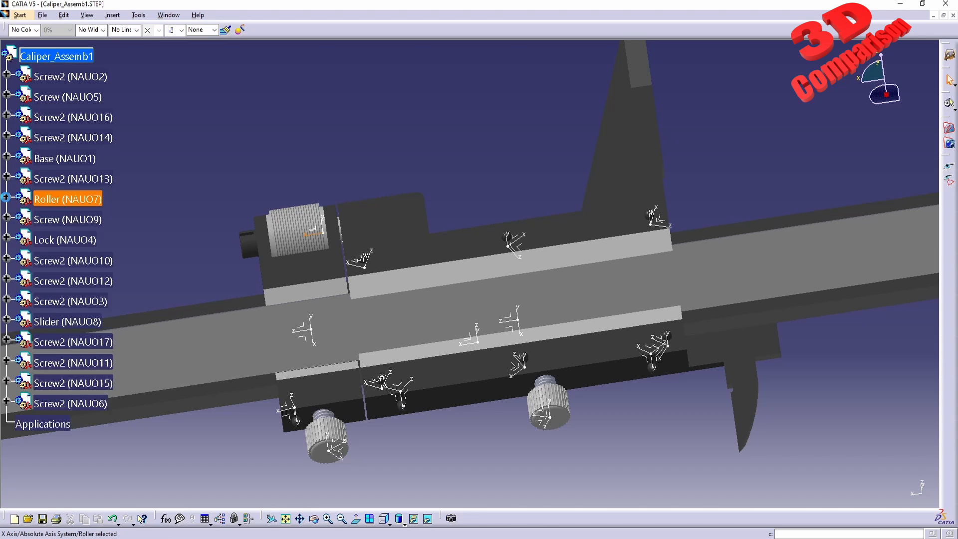
left_click(7, 199)
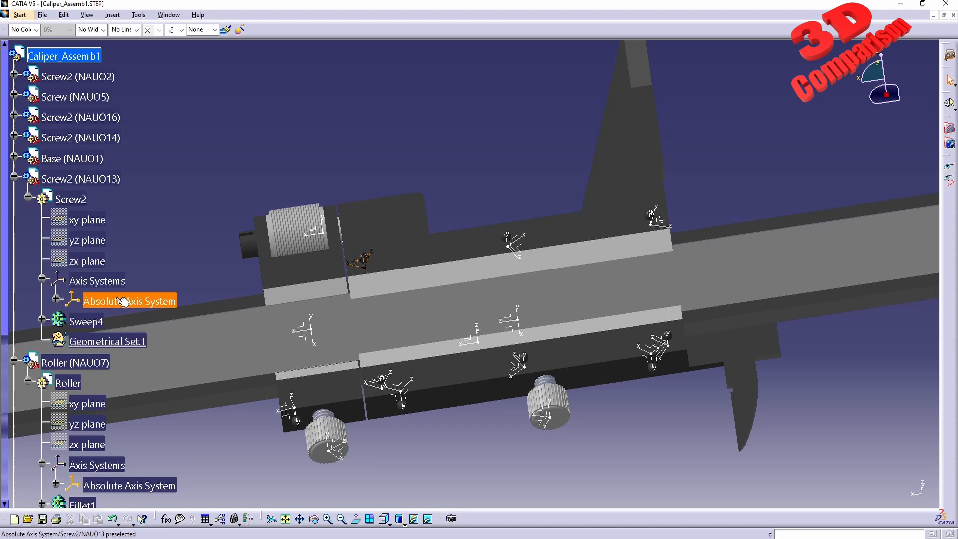
mouse_move(167, 304)
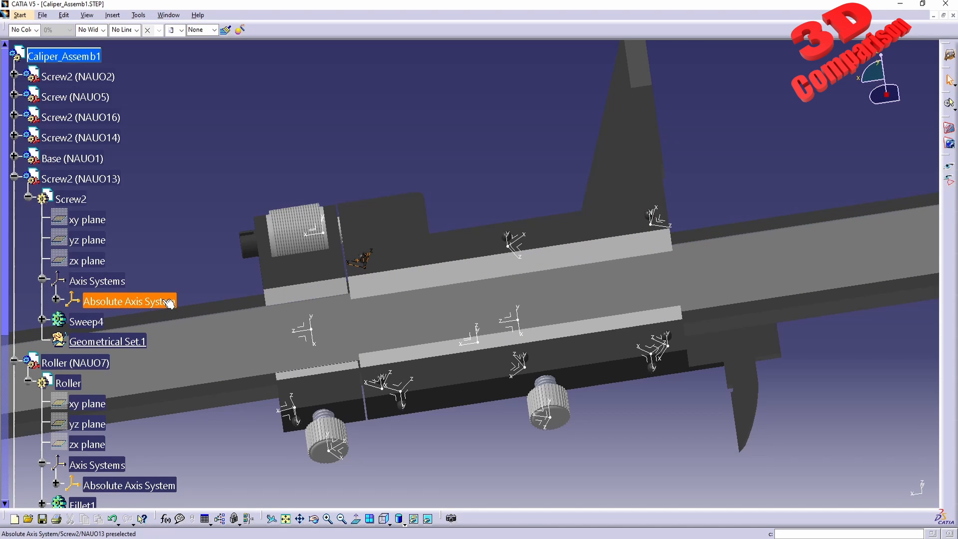
right_click(126, 300)
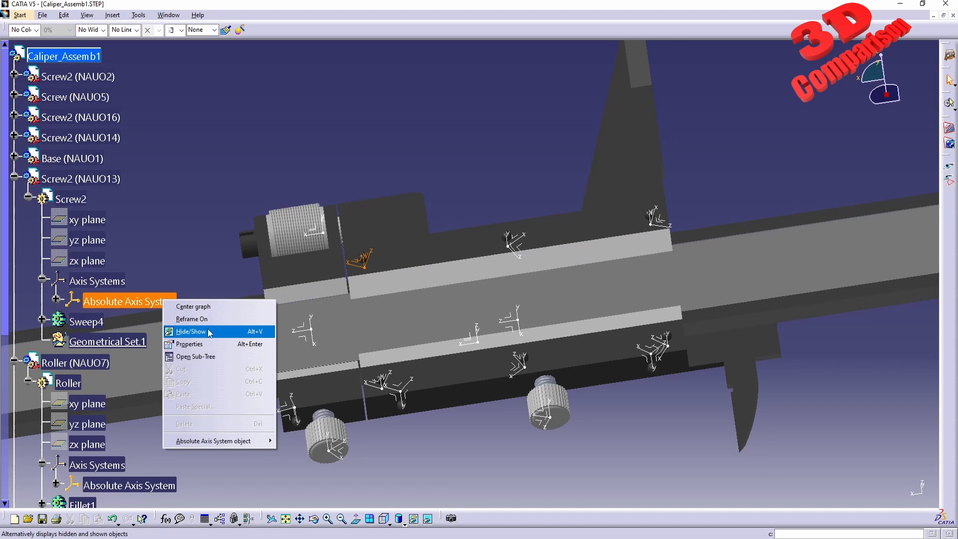
left_click(189, 331)
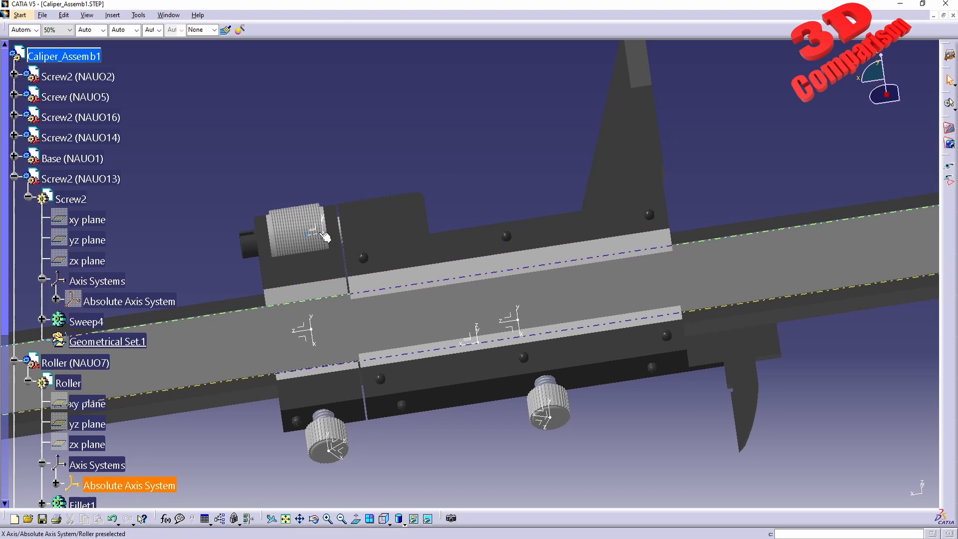
right_click(321, 237)
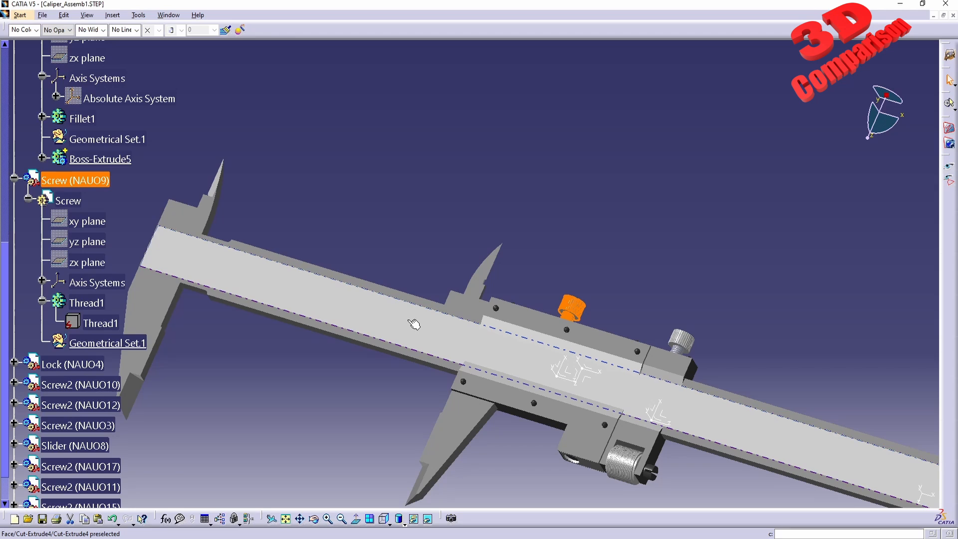
mouse_move(306, 315)
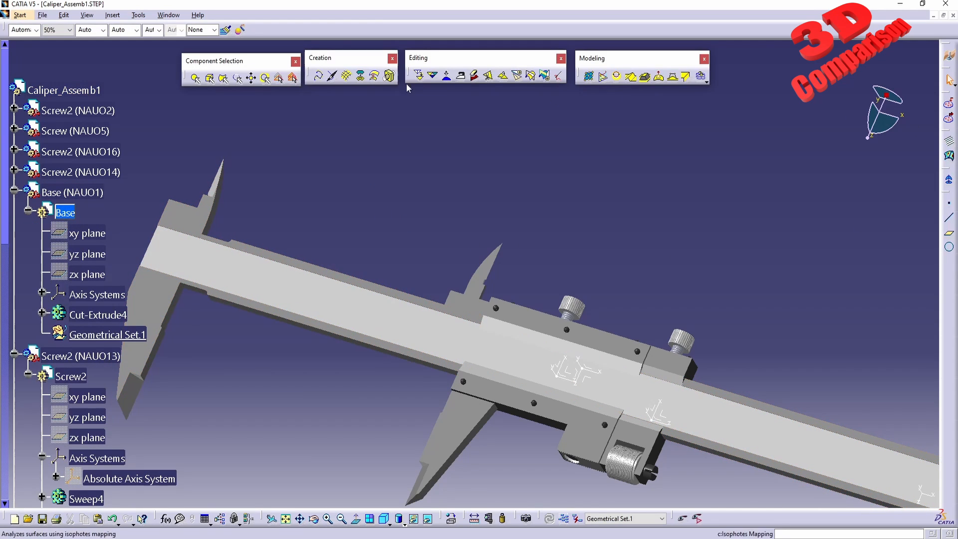
Step: Switch to Part Design, accept the warning, and cut a 1 mm pocket from Sketch.1 into the Base
left_click(19, 15)
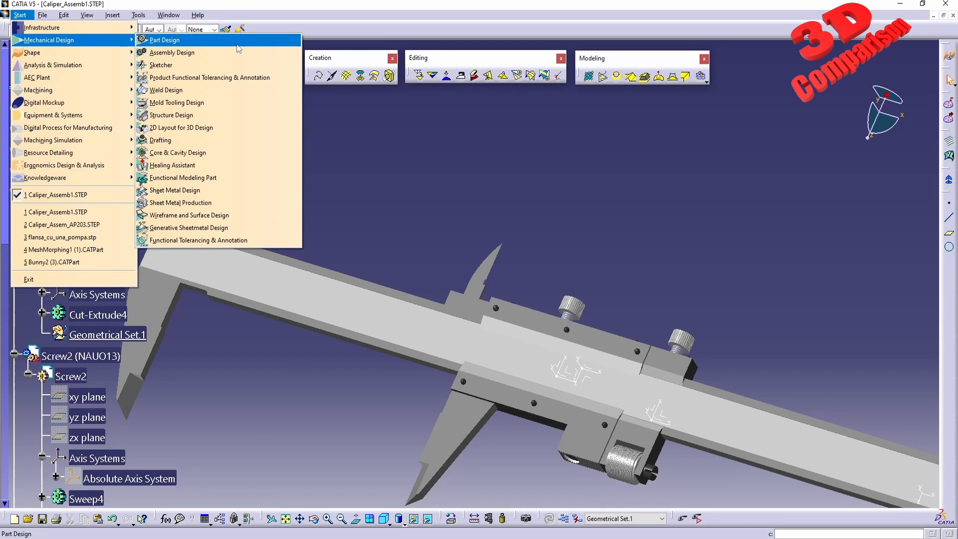
mouse_move(171, 51)
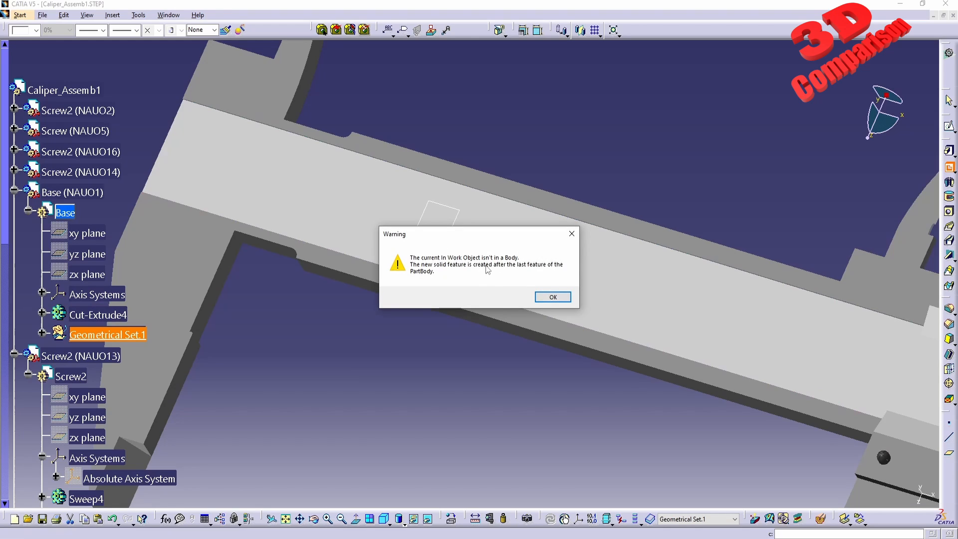
mouse_move(423, 275)
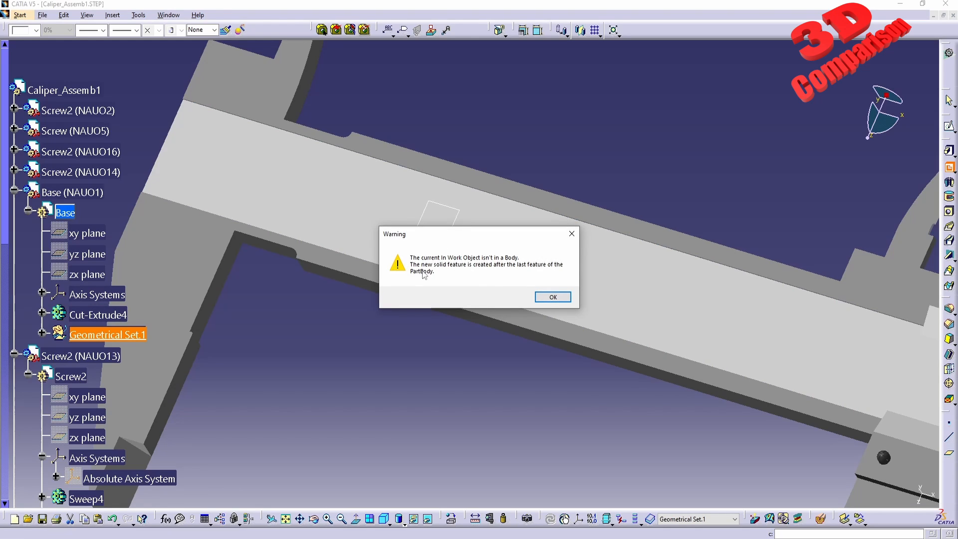
mouse_move(439, 263)
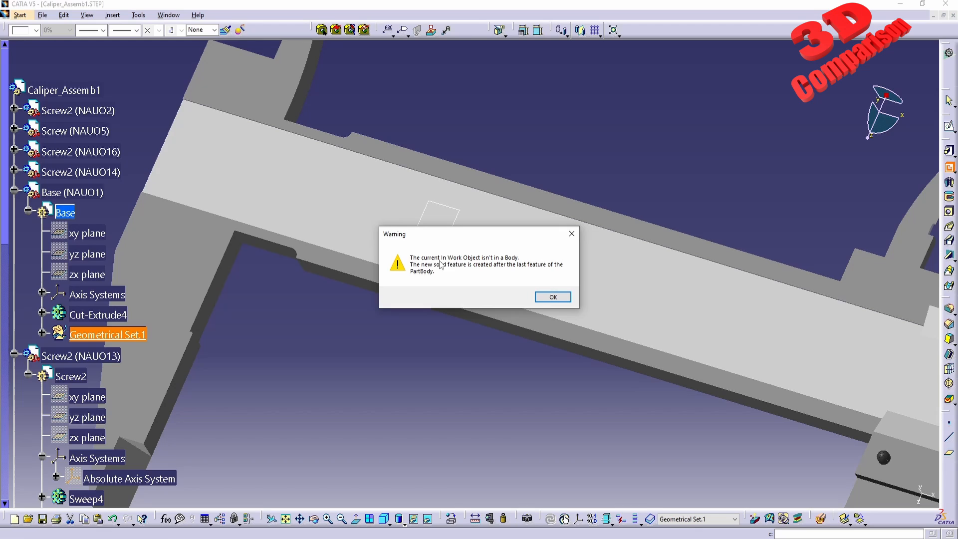
mouse_move(483, 263)
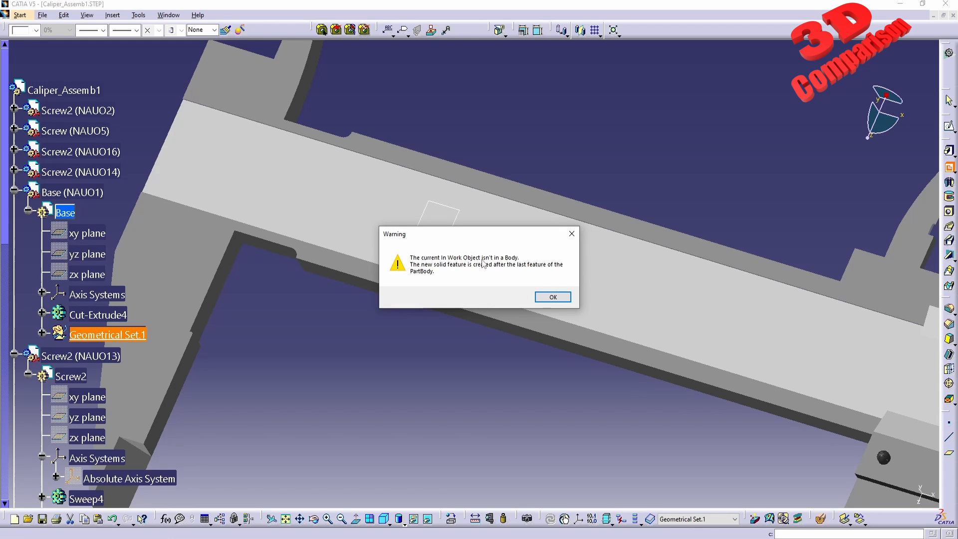
left_click(551, 296)
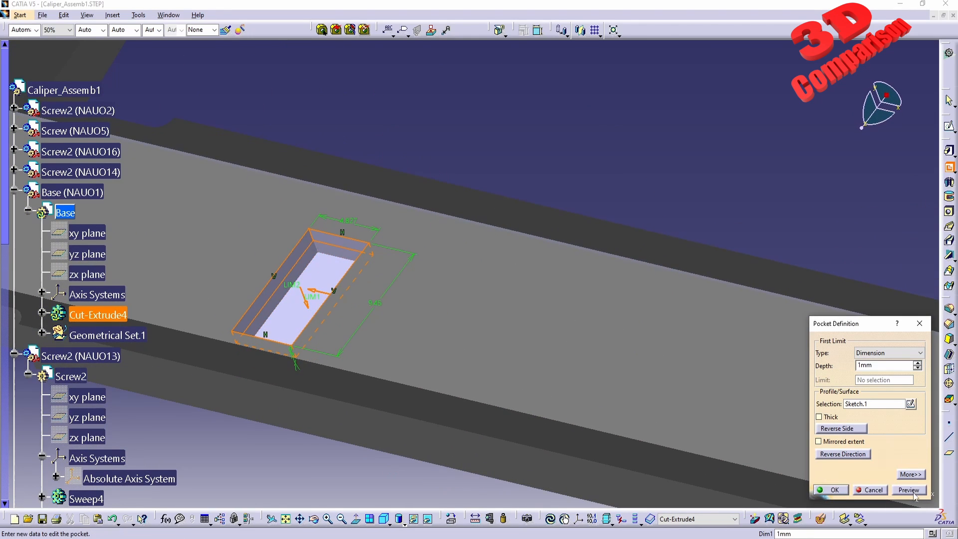
left_click(835, 489)
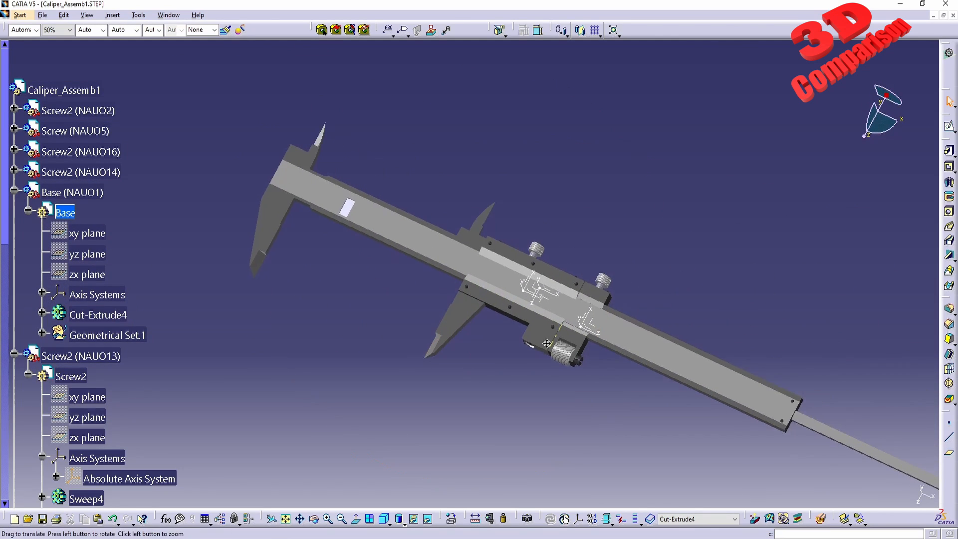
left_click_drag(547, 343, 397, 373)
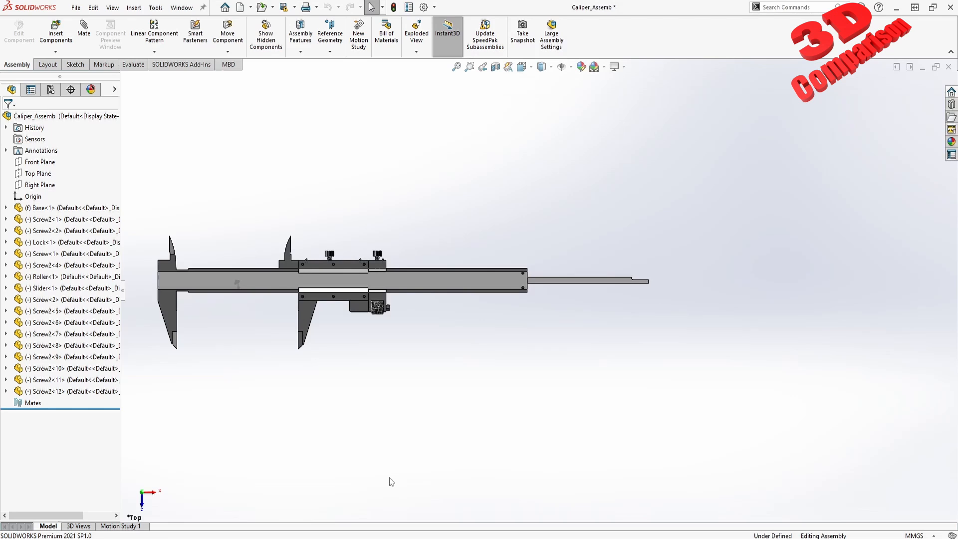
mouse_move(851, 88)
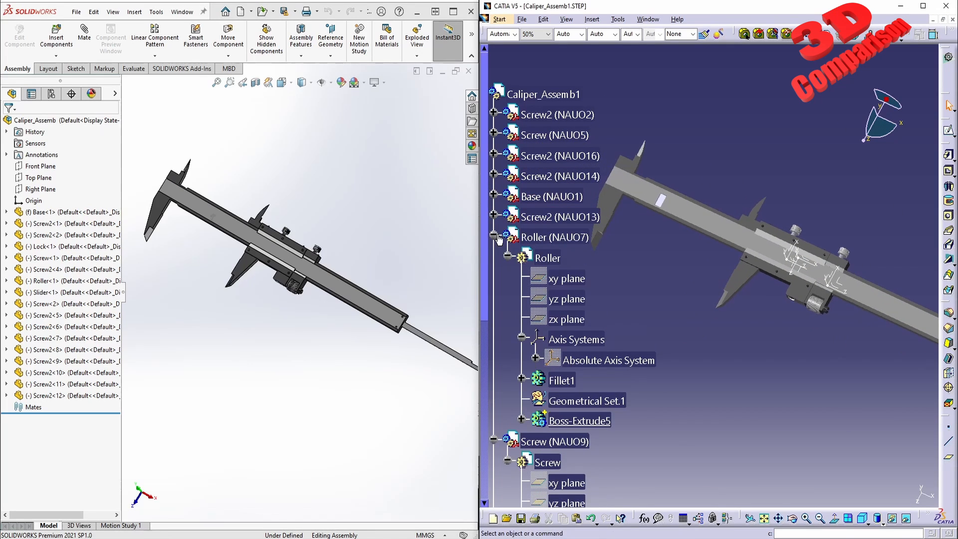
Step: Collapse the Roller branch so CATIA's tree shows only the component list beside SOLIDWORKS
left_click(494, 238)
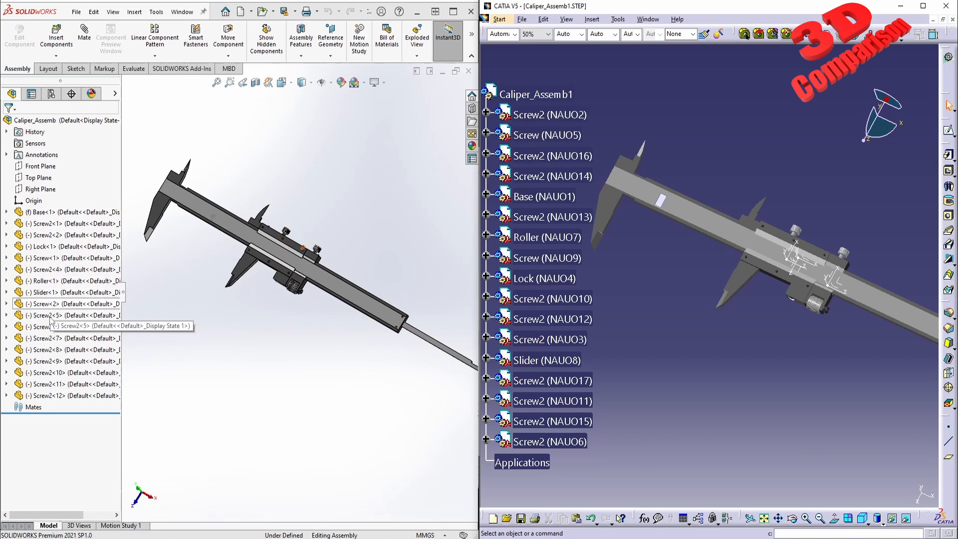
mouse_move(46, 345)
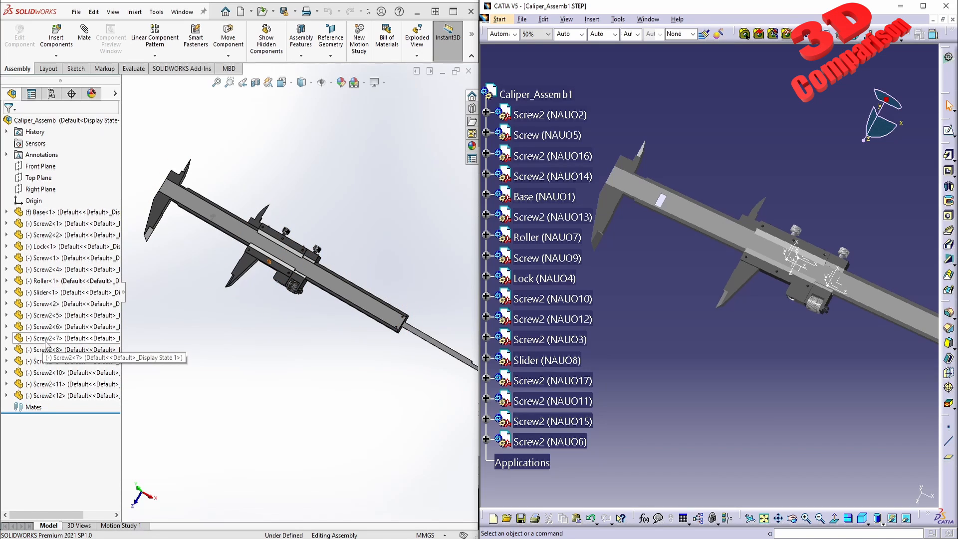
mouse_move(551, 319)
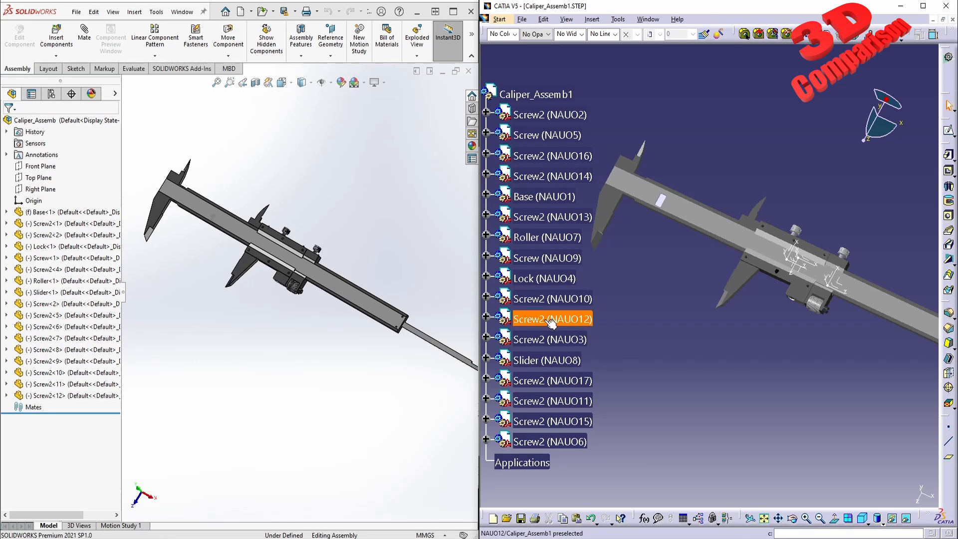
Step: Check Screw2 (NAUO12) instance properties, close them, then select Base and Lock in SOLIDWORKS
left_click(486, 319)
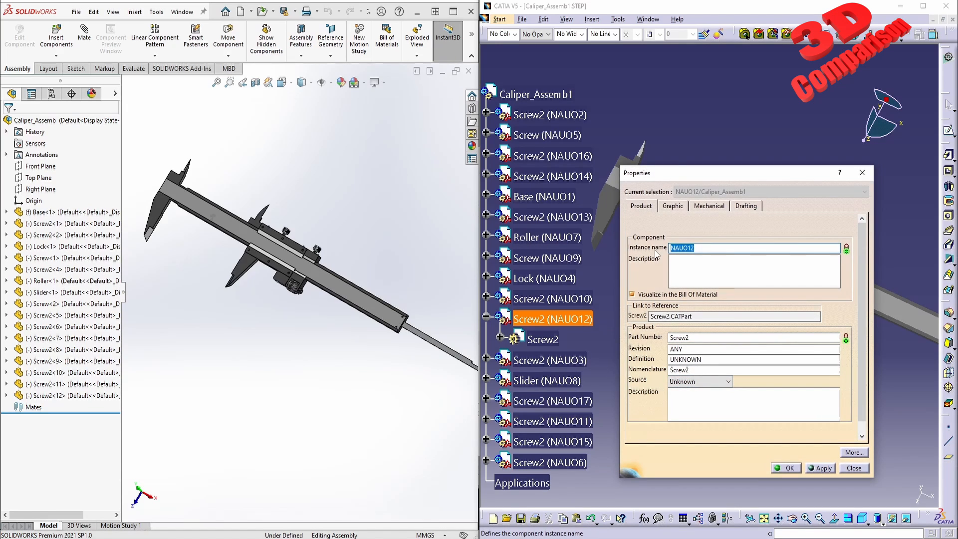
left_click(752, 338)
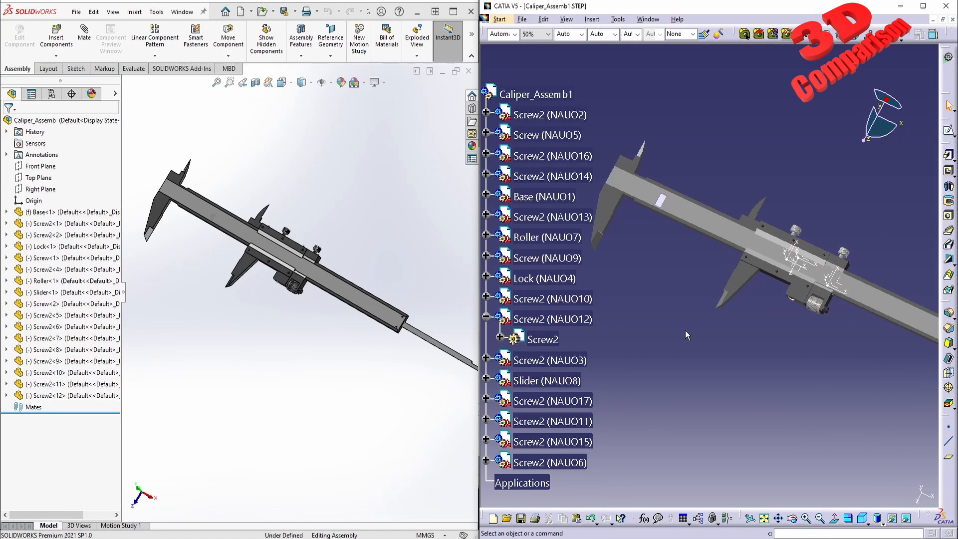
mouse_move(461, 439)
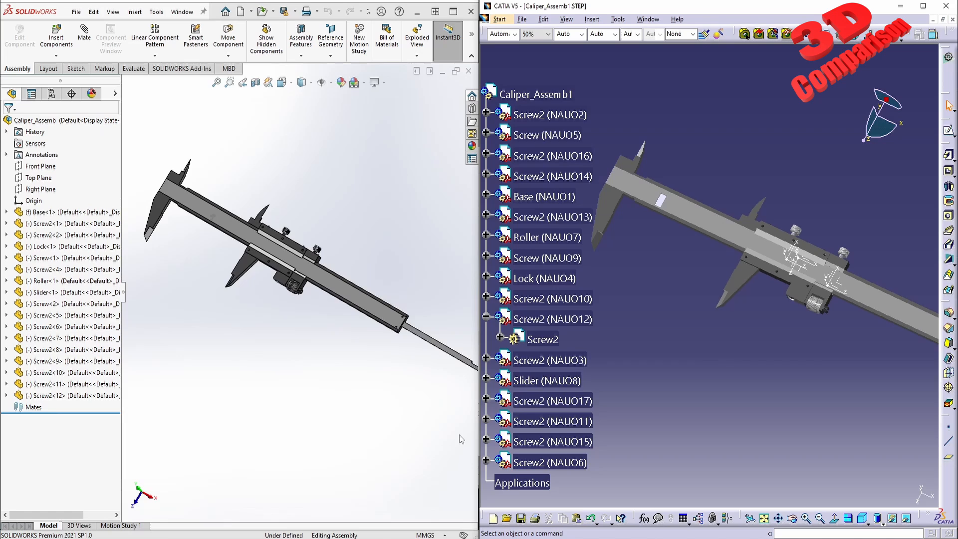
left_click_drag(351, 435, 432, 511)
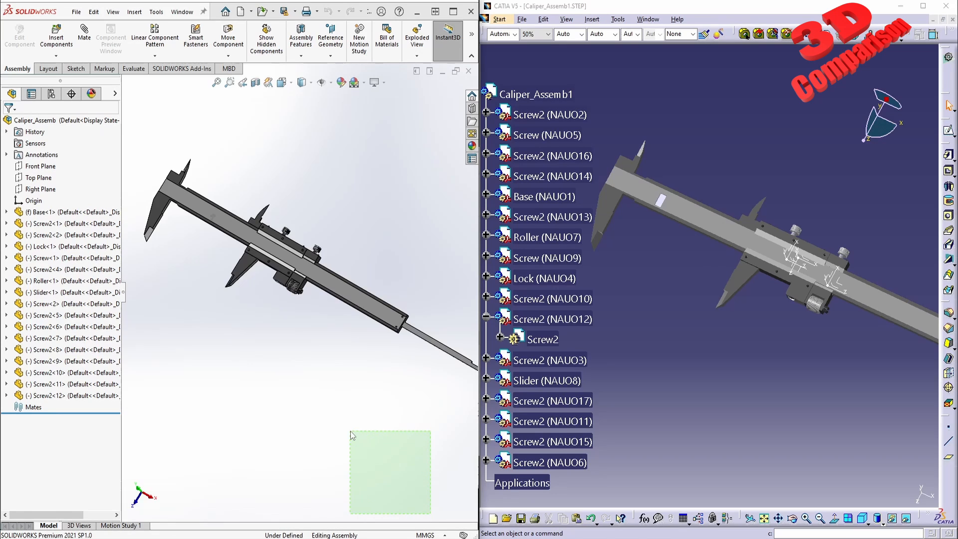
left_click(290, 243)
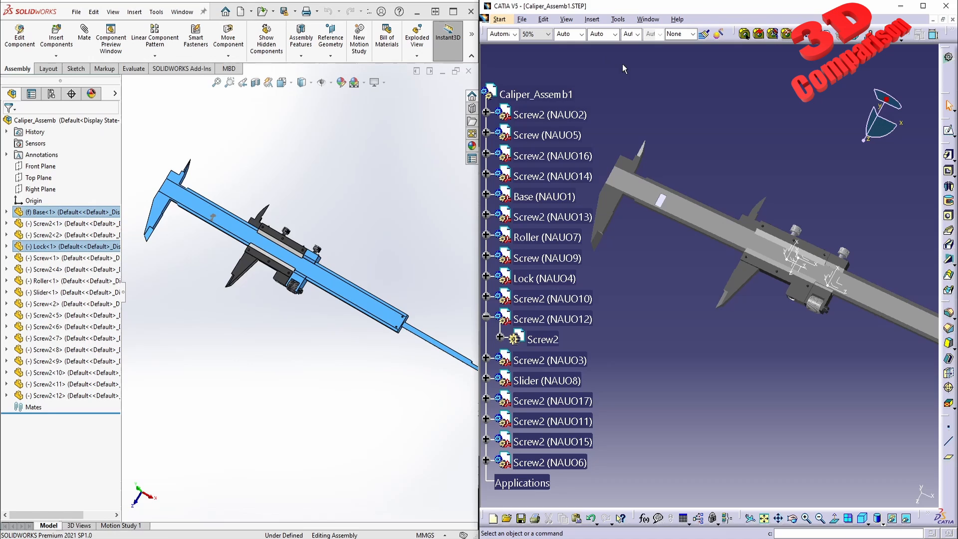
mouse_move(556, 77)
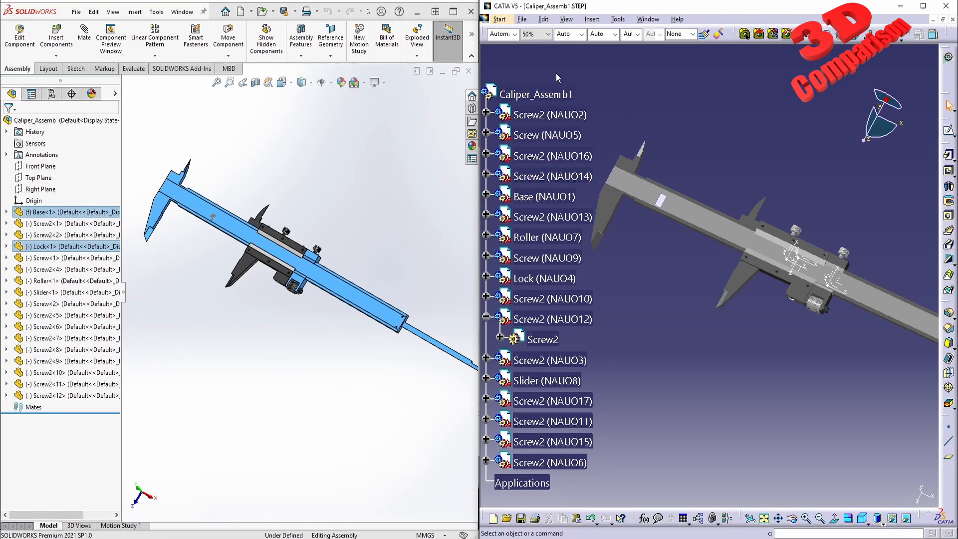
mouse_move(536, 94)
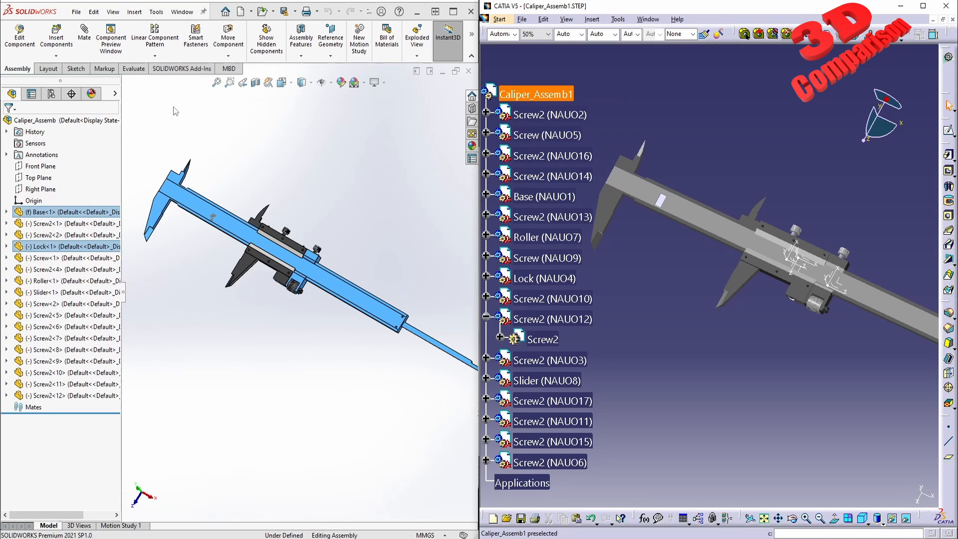